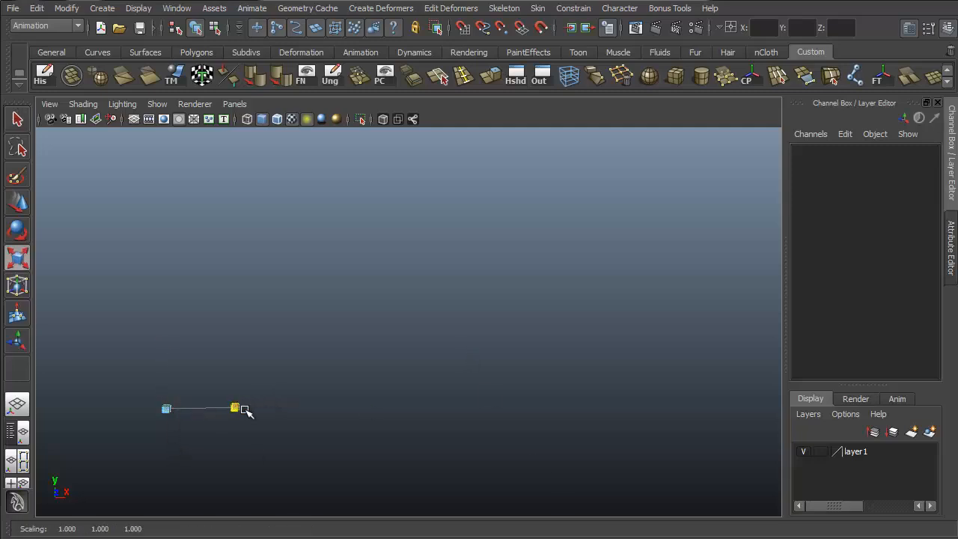
Scale and arrange the Maya Toolbelt curve lettering in the perspective viewport.
{"action": "left_click_drag", "start_coordinate": [247, 412], "coordinate": [344, 436]}
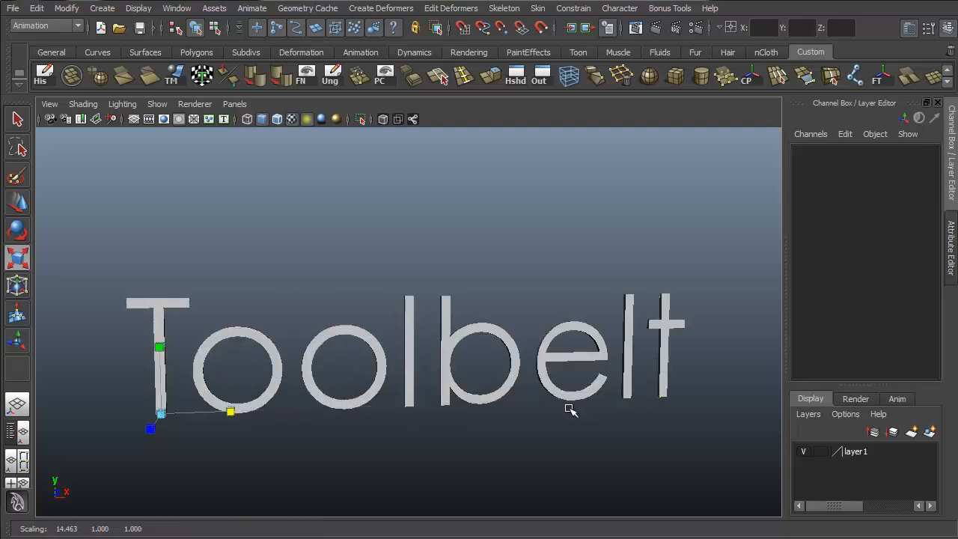
{"action": "left_click_drag", "start_coordinate": [569, 410], "coordinate": [539, 305]}
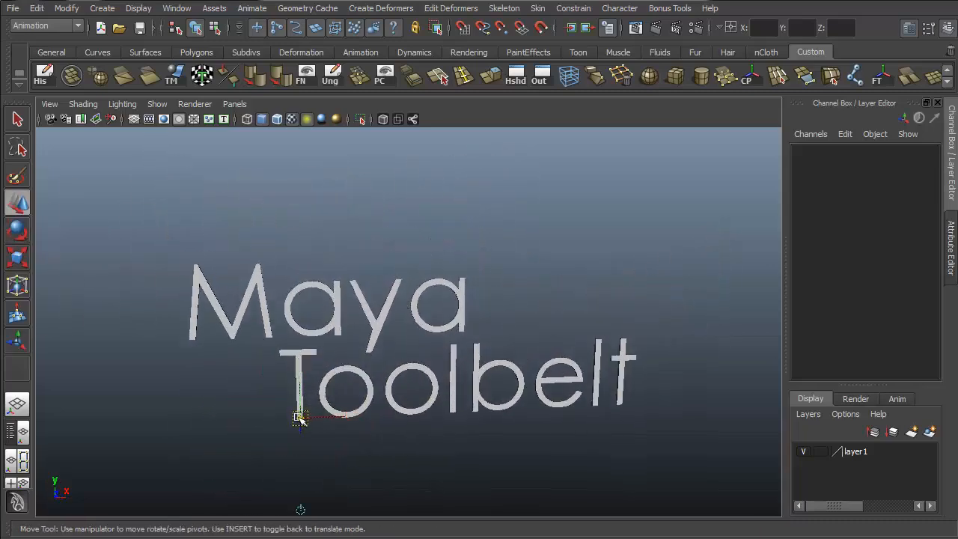
{"action": "left_click_drag", "start_coordinate": [300, 420], "coordinate": [571, 346]}
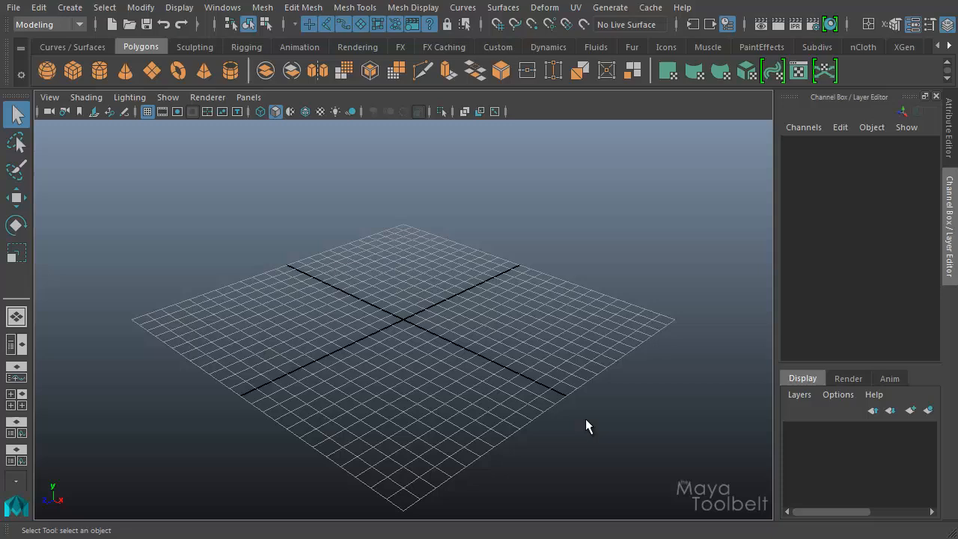
{"action": "mouse_move", "coordinate": [470, 396]}
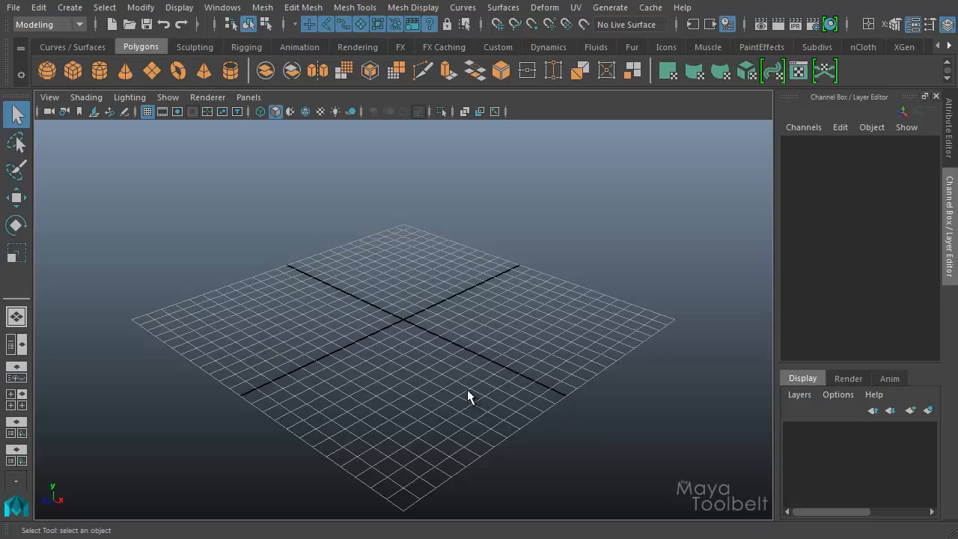
{"action": "mouse_move", "coordinate": [468, 386]}
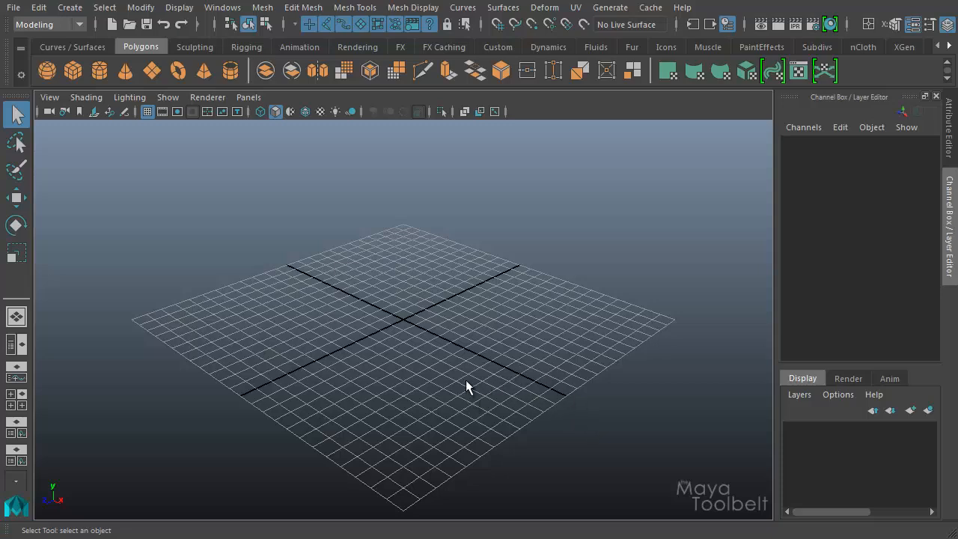
{"action": "mouse_move", "coordinate": [462, 356]}
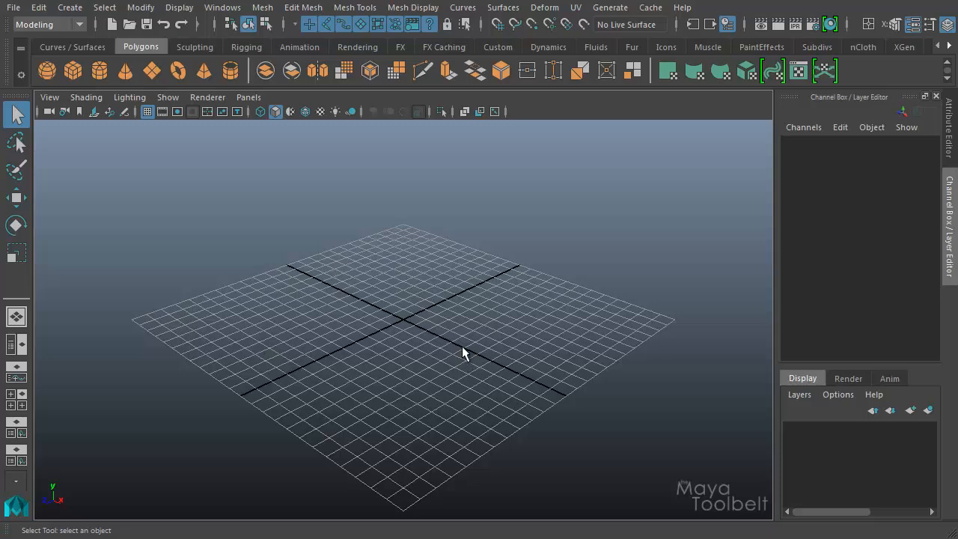
{"action": "mouse_move", "coordinate": [456, 332]}
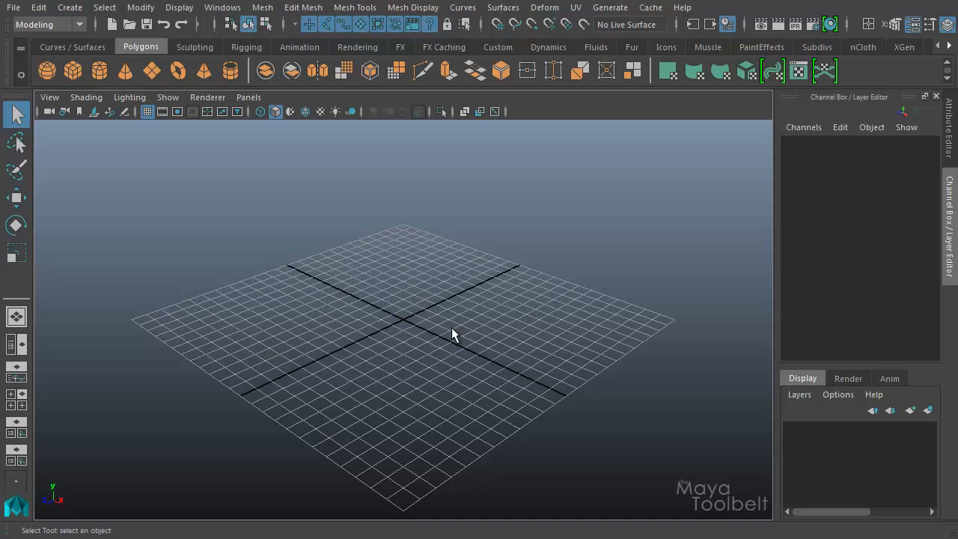
{"action": "mouse_move", "coordinate": [419, 326]}
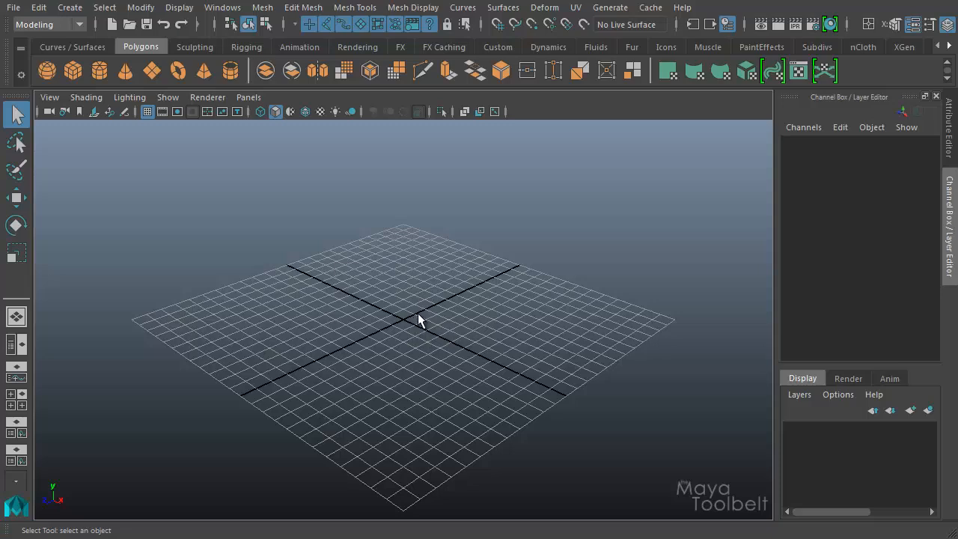
{"action": "mouse_move", "coordinate": [437, 313]}
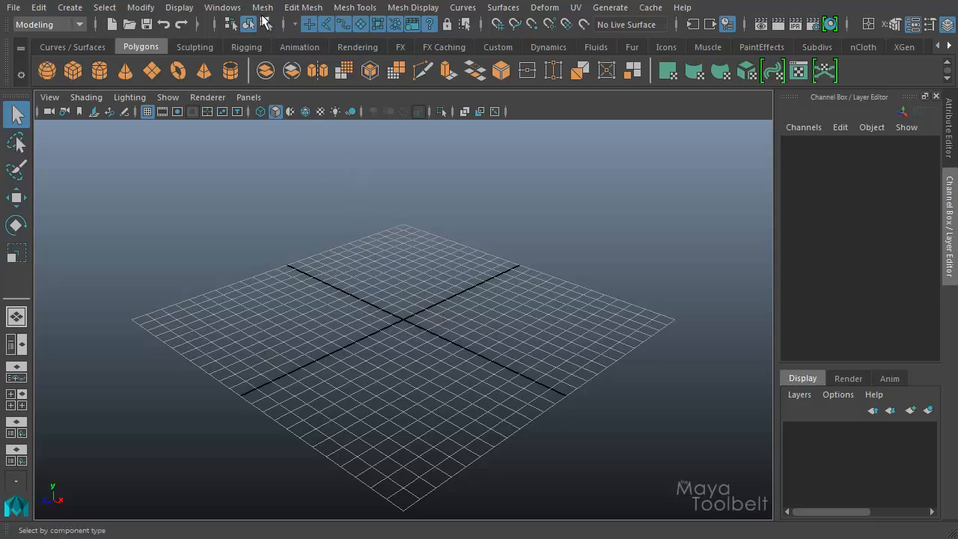
Show the Mesh menu's combine, remesh and mirror commands in the Modeling menu set.
{"action": "left_click", "coordinate": [262, 8]}
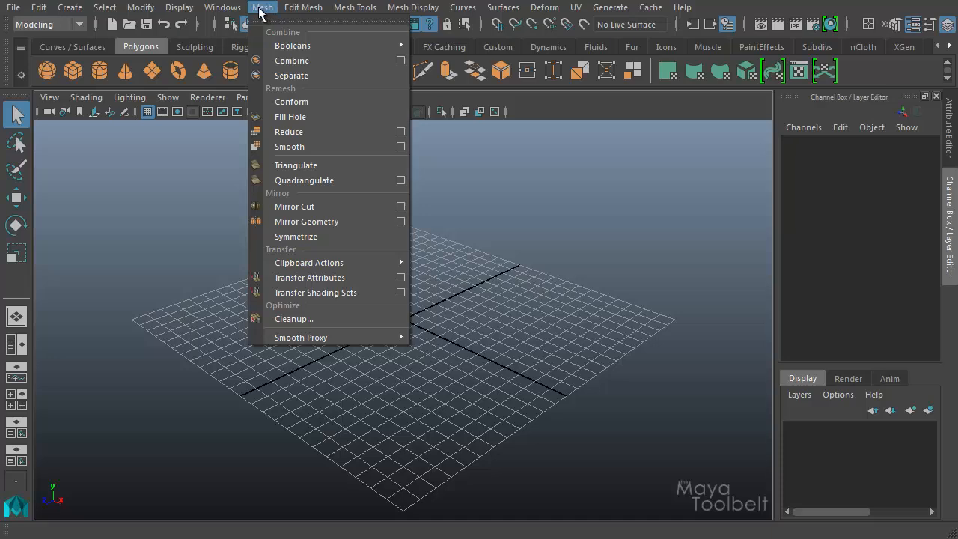
Show the Edit Mesh commands, locating Extract under the Face section.
{"action": "left_click", "coordinate": [302, 7]}
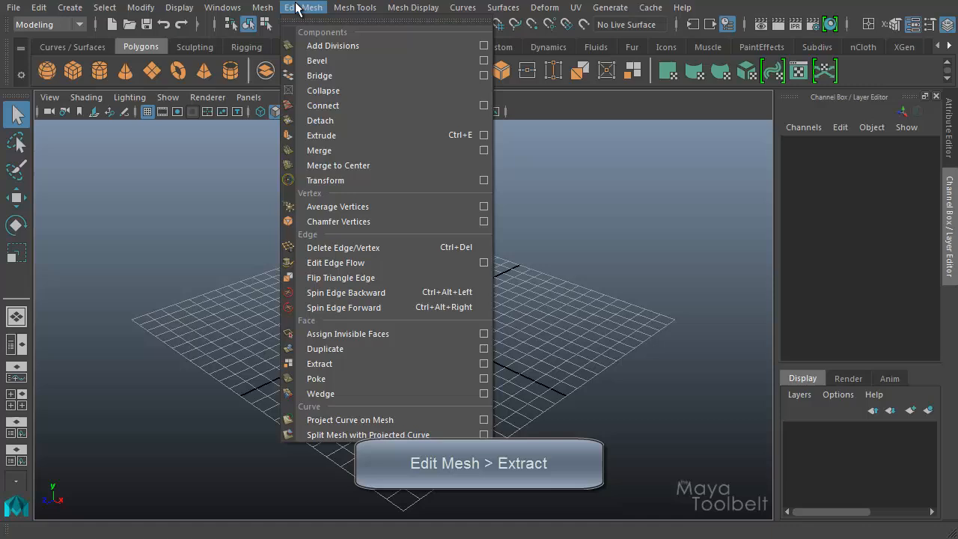
{"action": "mouse_move", "coordinate": [320, 364]}
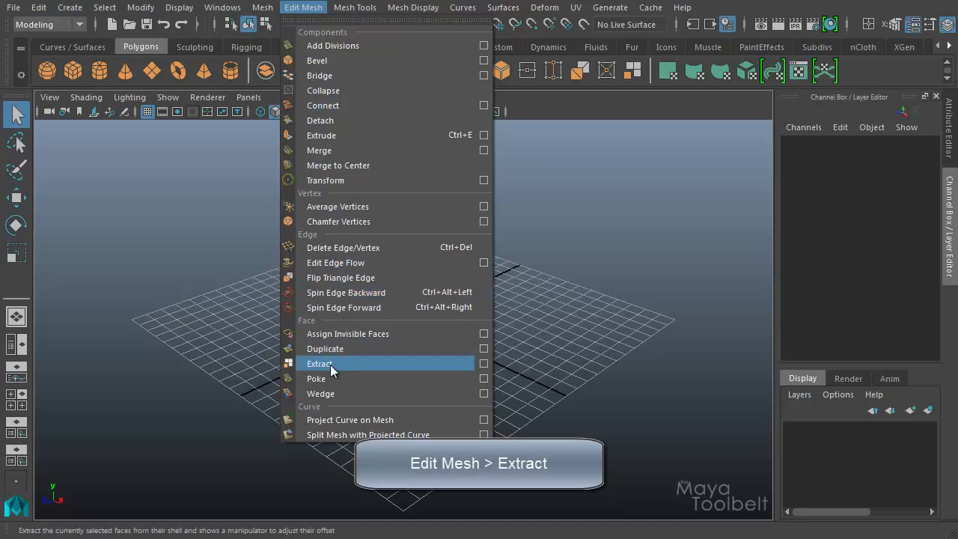
{"action": "mouse_move", "coordinate": [307, 326]}
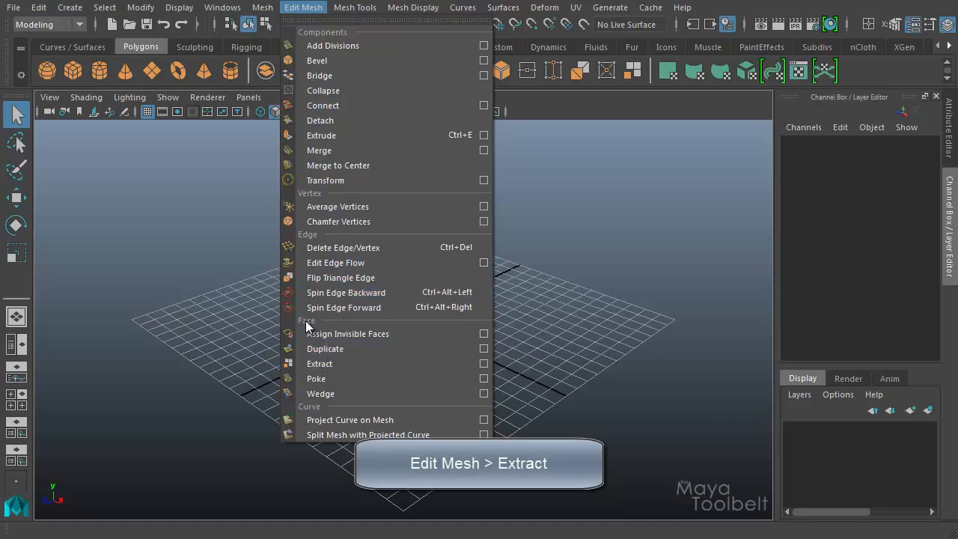
{"action": "mouse_move", "coordinate": [346, 377]}
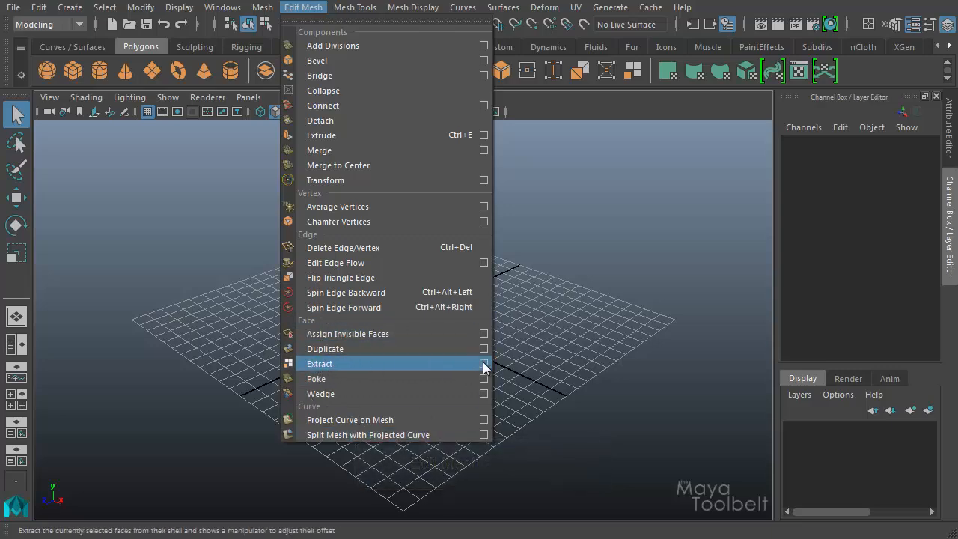
Bring up Extract Options showing separate extracted faces on and offset 0.0000.
{"action": "left_click", "coordinate": [486, 364]}
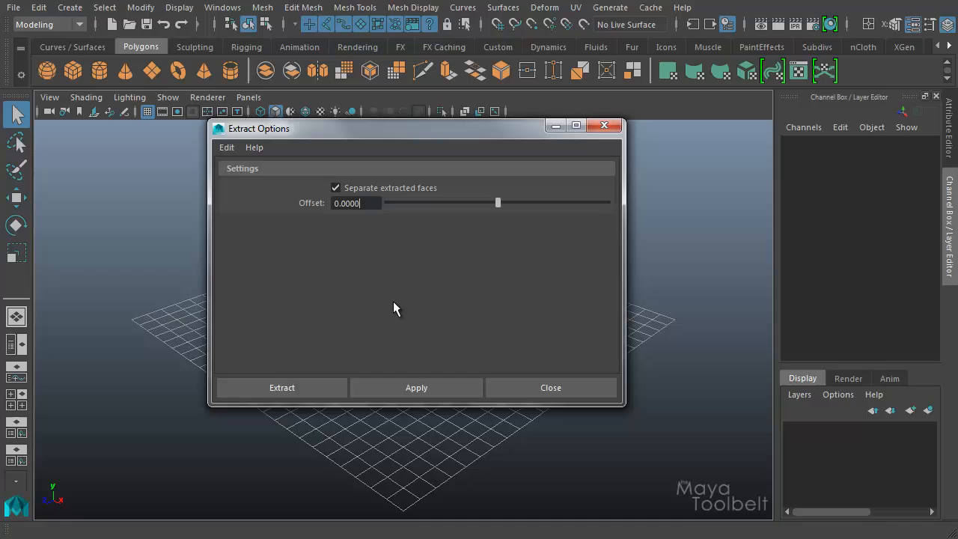
{"action": "mouse_move", "coordinate": [590, 271]}
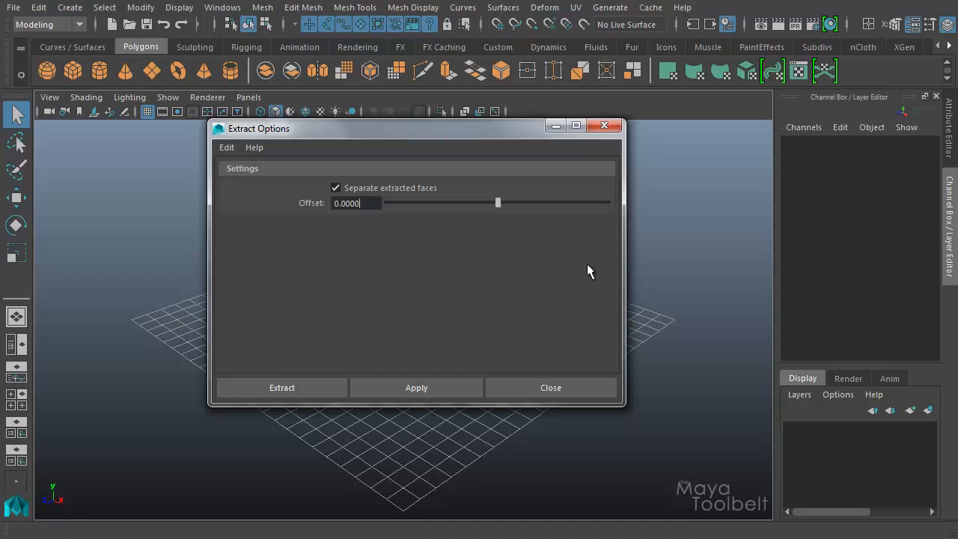
{"action": "mouse_move", "coordinate": [567, 257]}
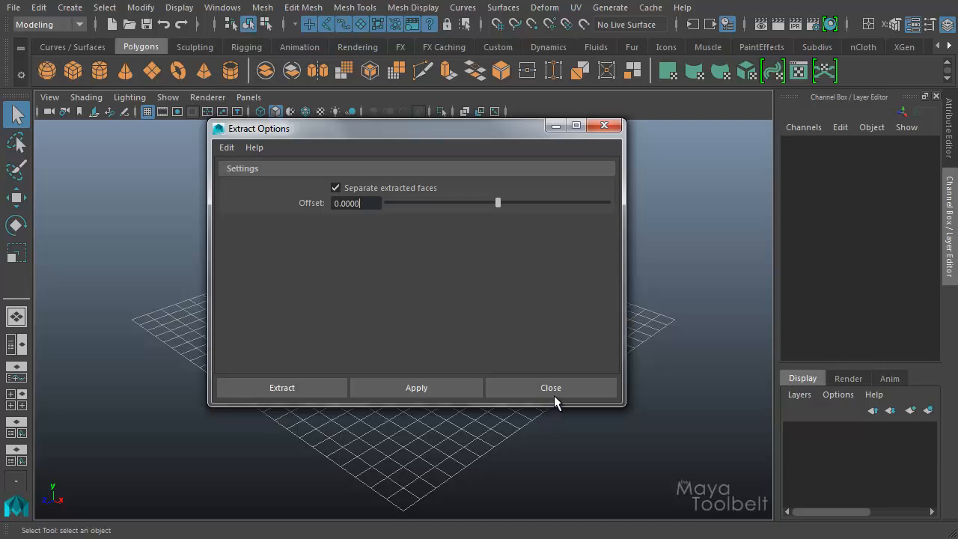
Close the Extract Options dialog without applying, returning to the empty grid scene.
{"action": "left_click", "coordinate": [551, 387]}
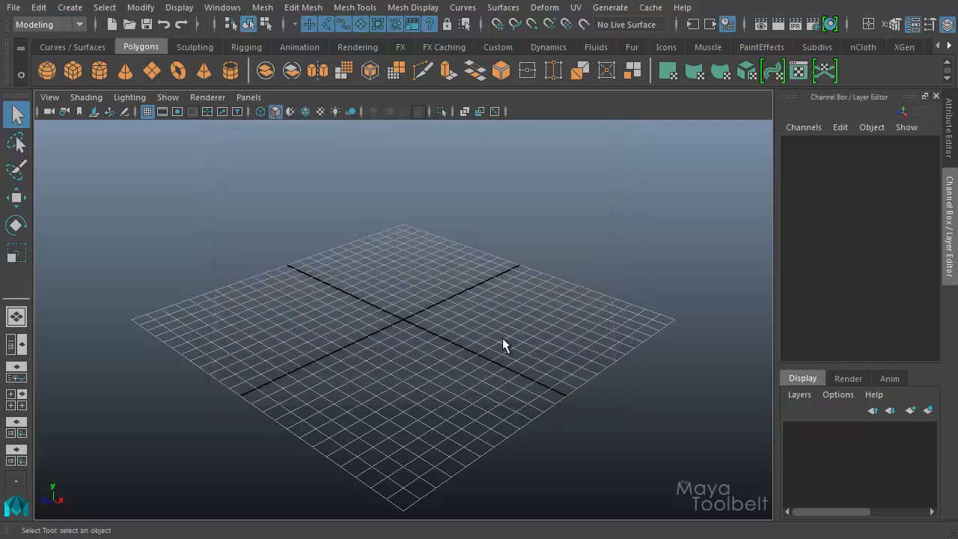
{"action": "mouse_move", "coordinate": [243, 285]}
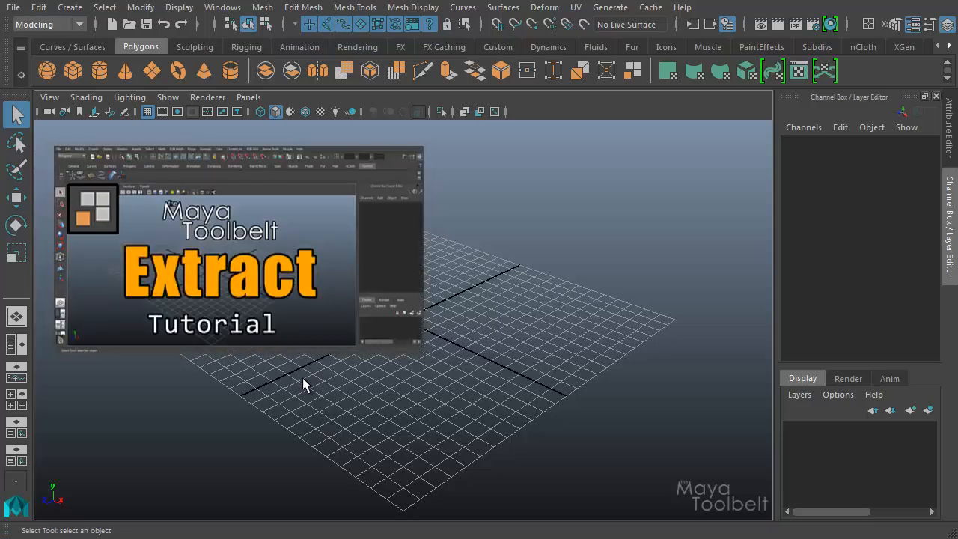
{"action": "mouse_move", "coordinate": [313, 380]}
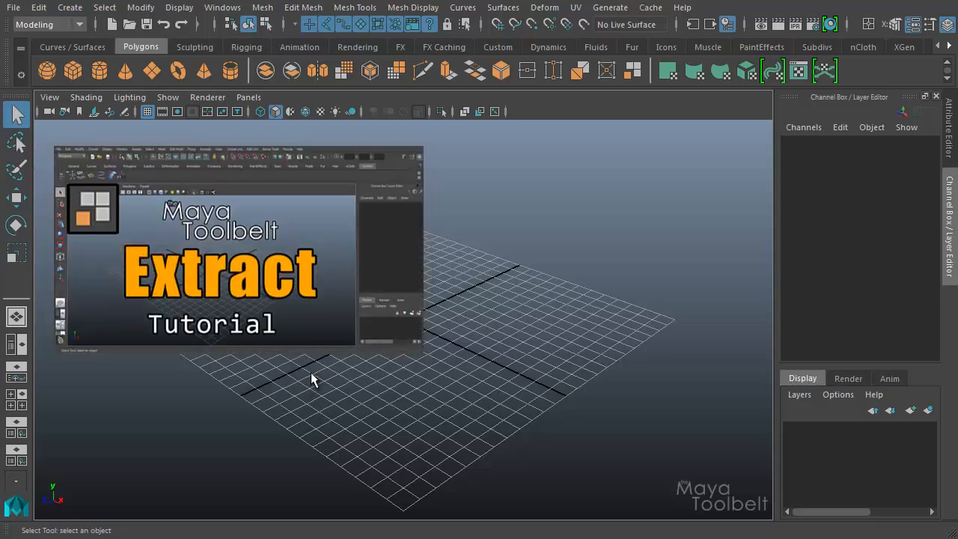